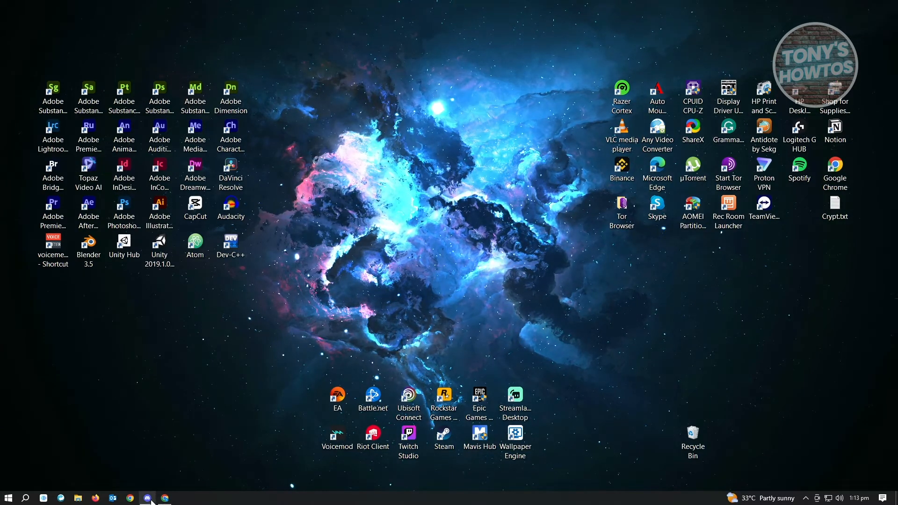
# Launch Discord from the taskbar onto the server's general channel
pyautogui.click(147, 498)
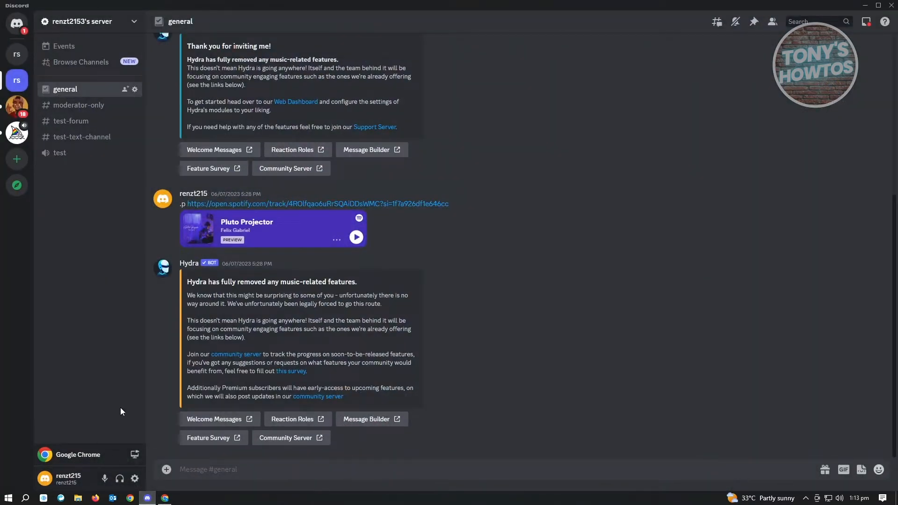
pyautogui.moveTo(85, 456)
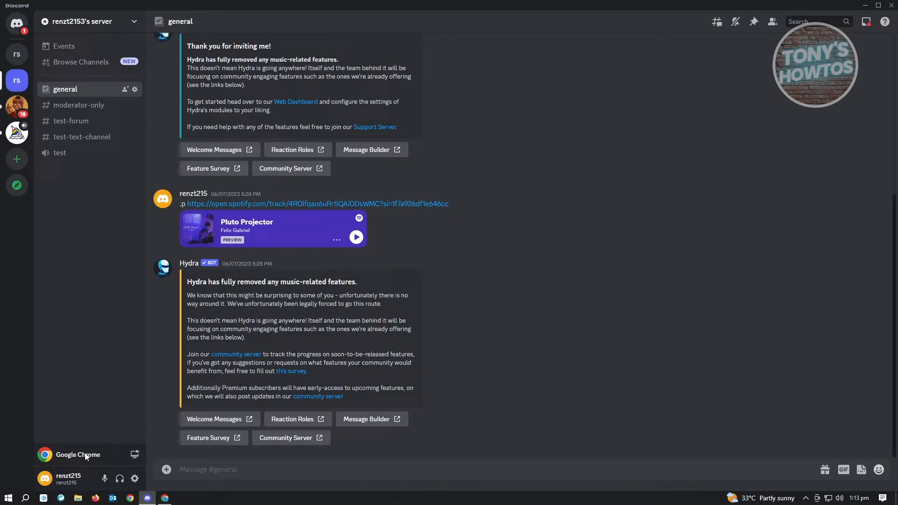
pyautogui.moveTo(67, 459)
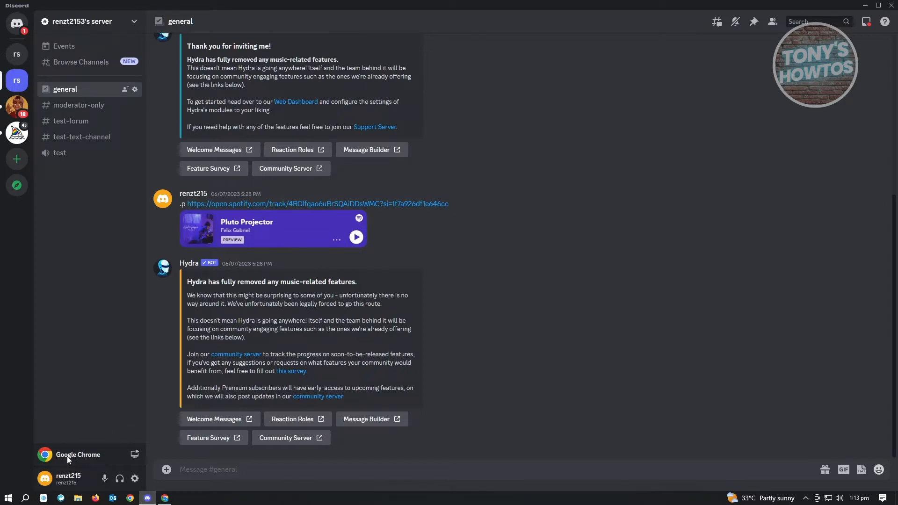
pyautogui.moveTo(83, 446)
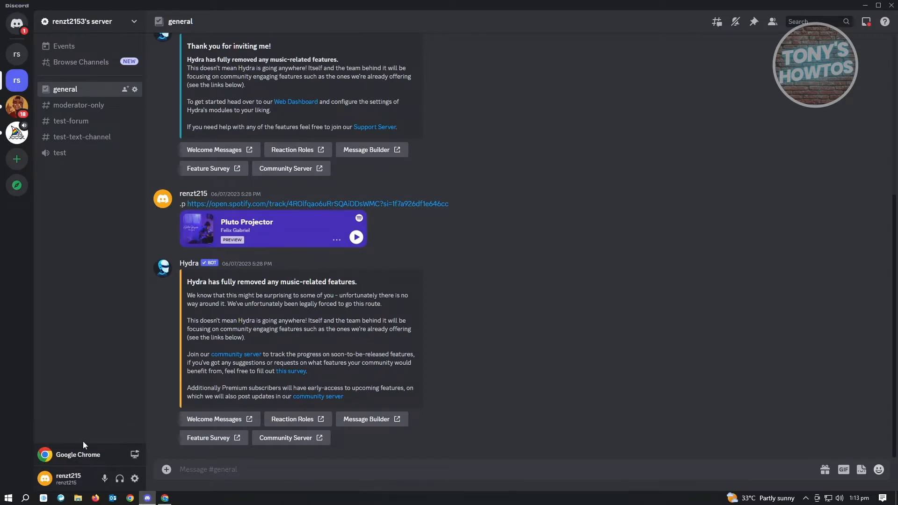
pyautogui.moveTo(165, 497)
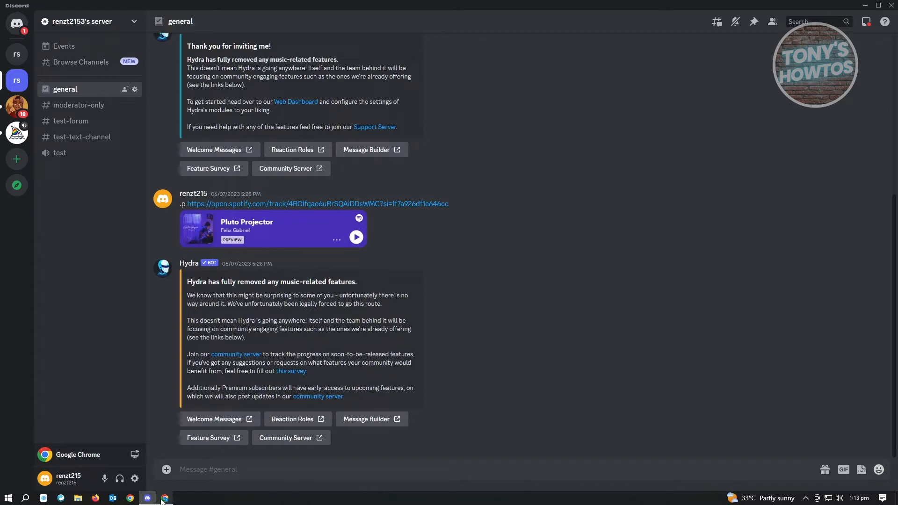
# Switch to Chrome and start playing Metro Life City RP from the Roblox home page
pyautogui.click(130, 497)
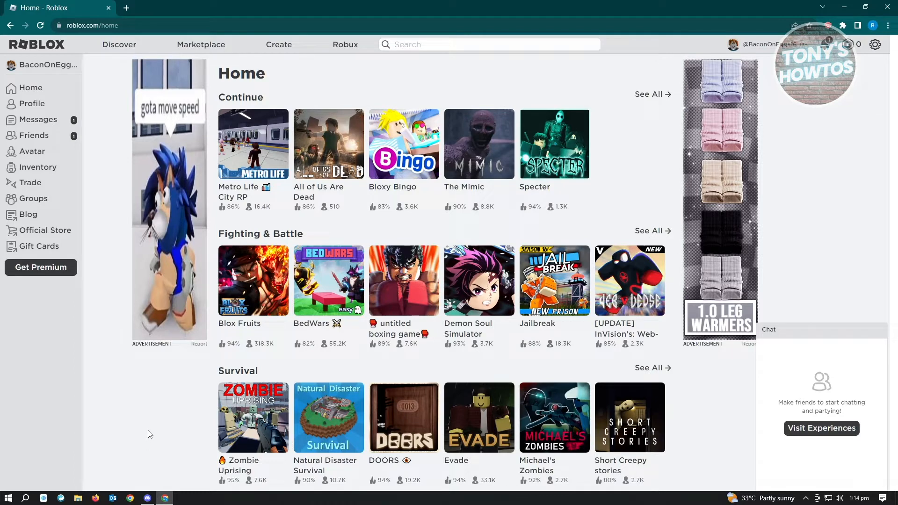
pyautogui.click(254, 145)
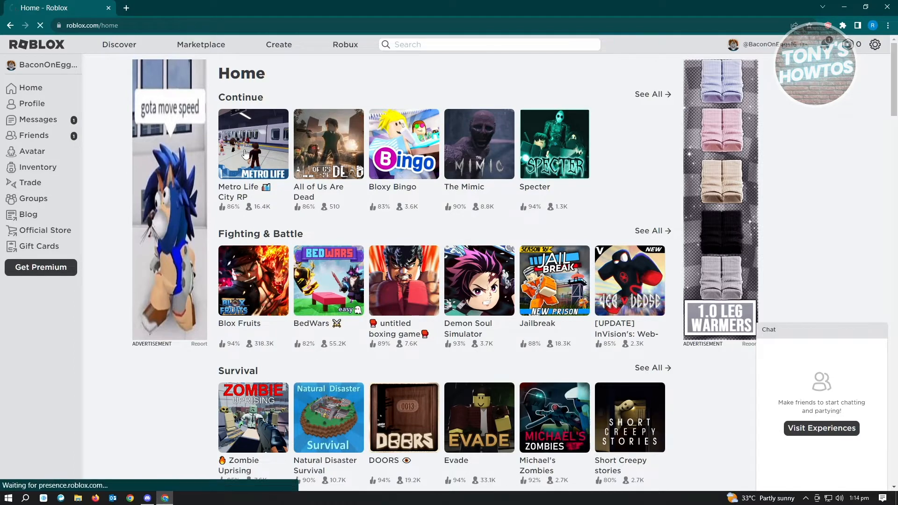
pyautogui.click(254, 144)
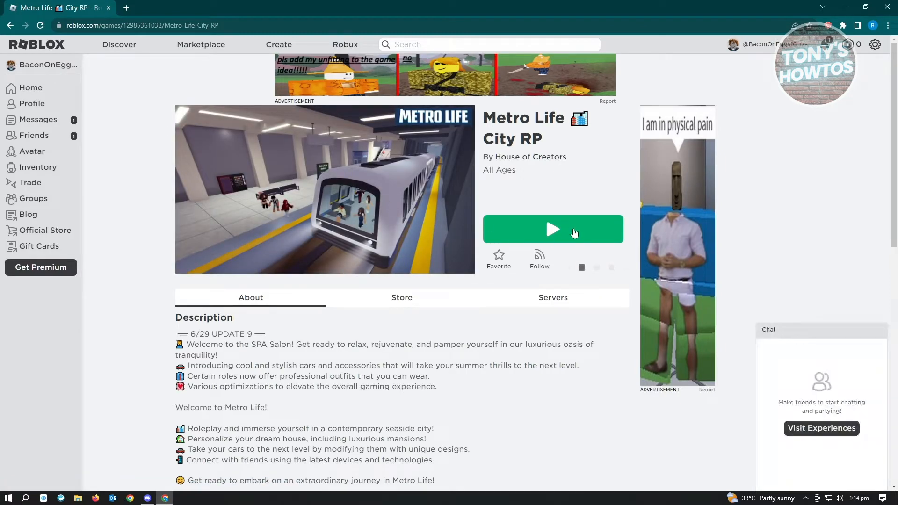
pyautogui.click(553, 229)
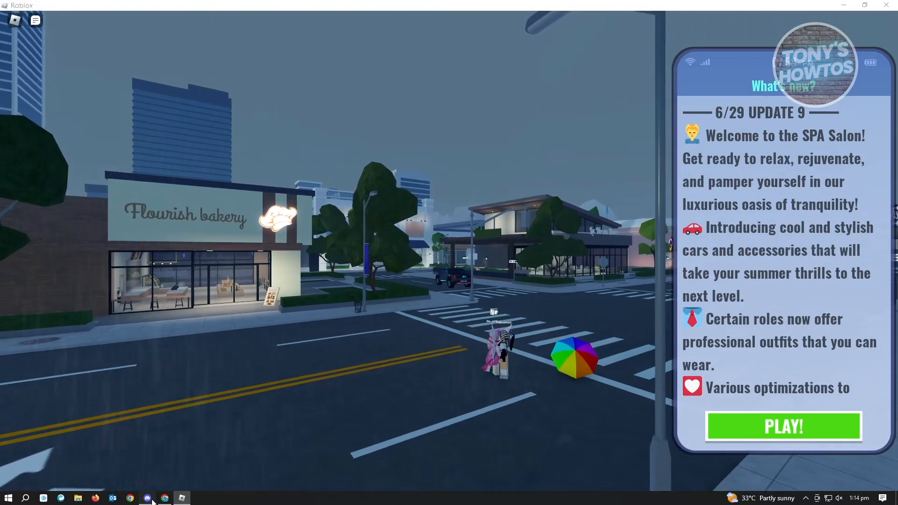
# Return to Discord and open User Settings, scrolled down to the Activity Settings section
pyautogui.click(147, 497)
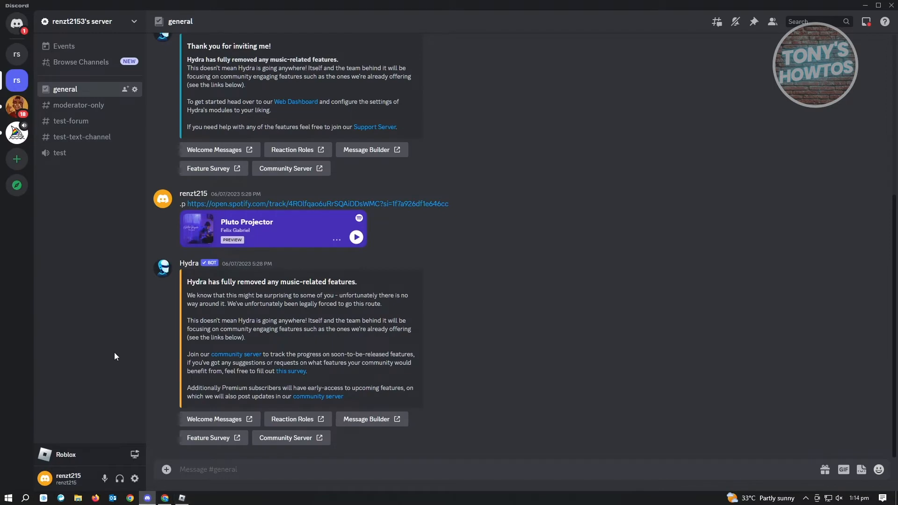
pyautogui.moveTo(120, 339)
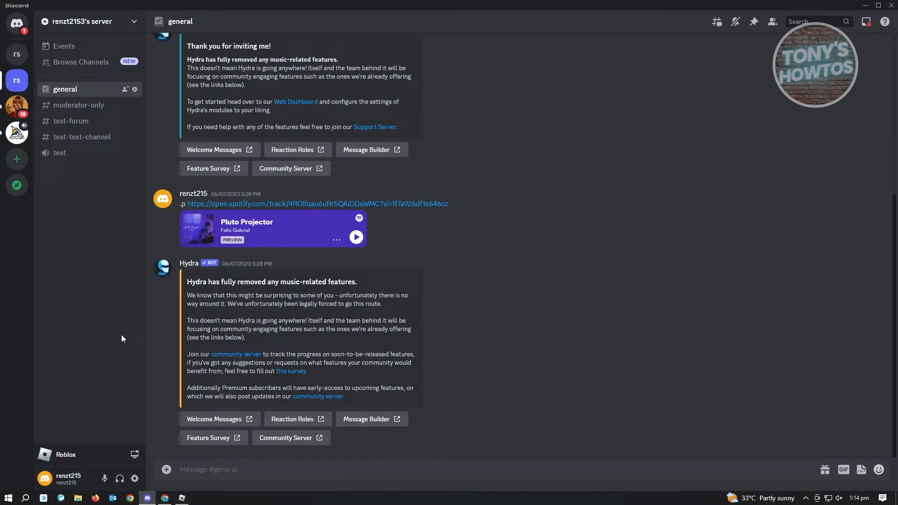
pyautogui.moveTo(147, 486)
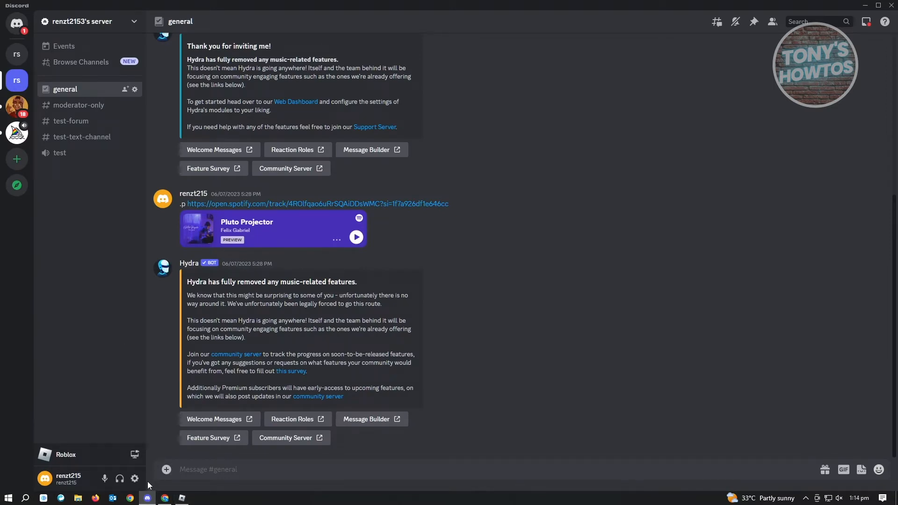
pyautogui.moveTo(134, 479)
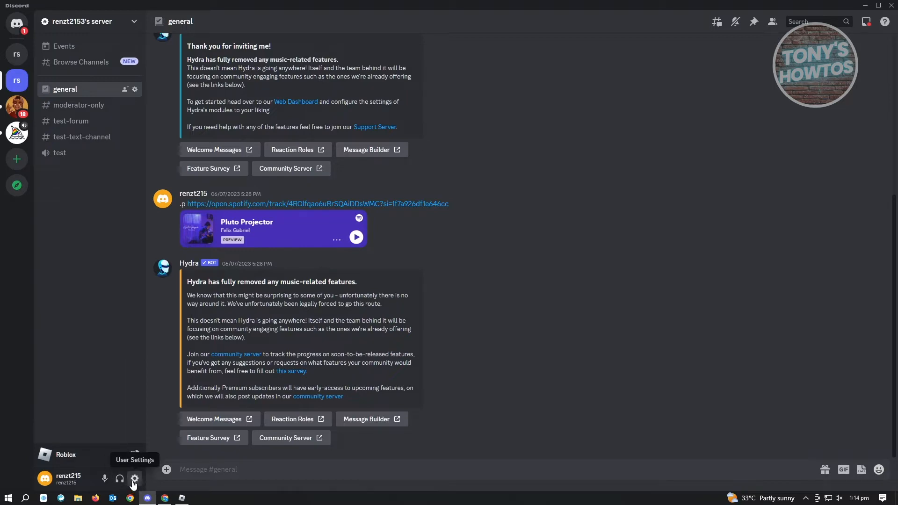
pyautogui.click(133, 478)
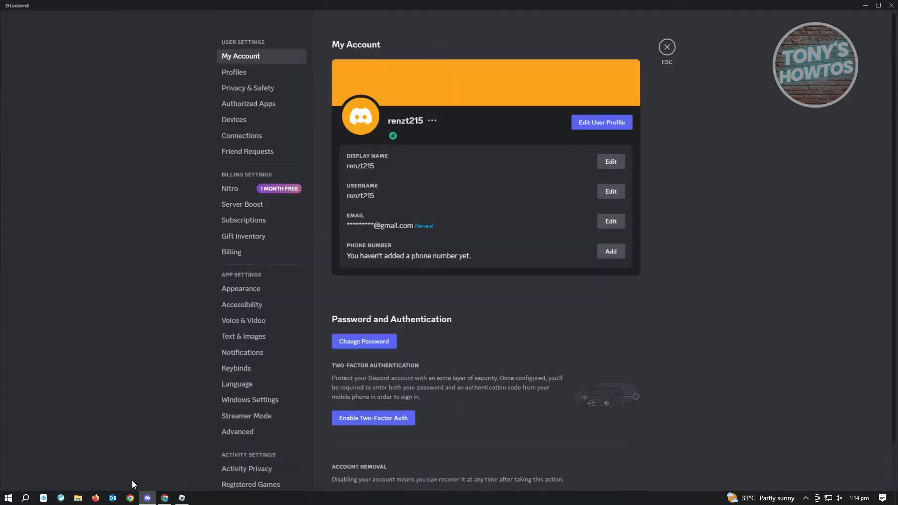
pyautogui.moveTo(257, 300)
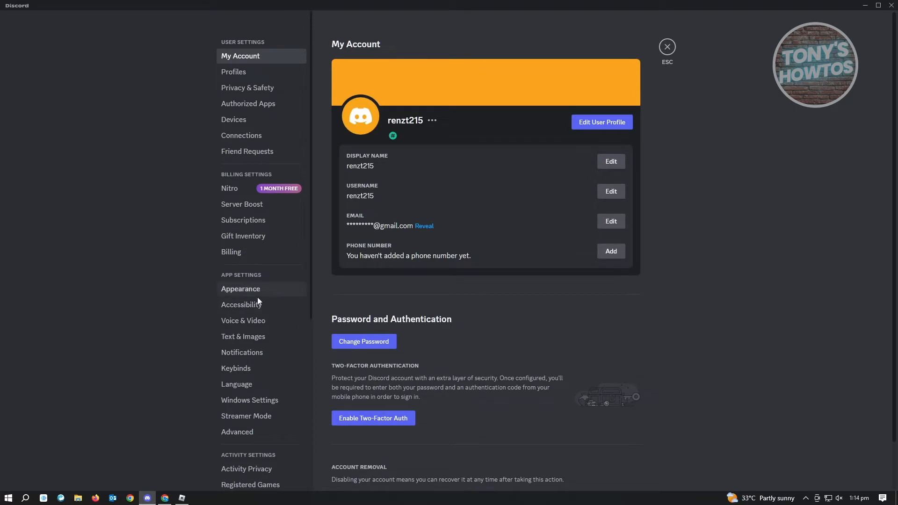
pyautogui.scroll(-3)
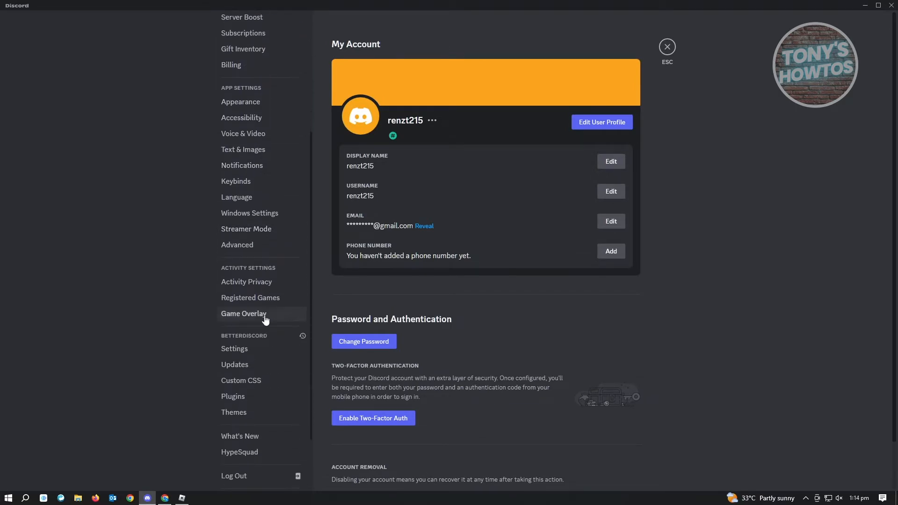
pyautogui.scroll(-3)
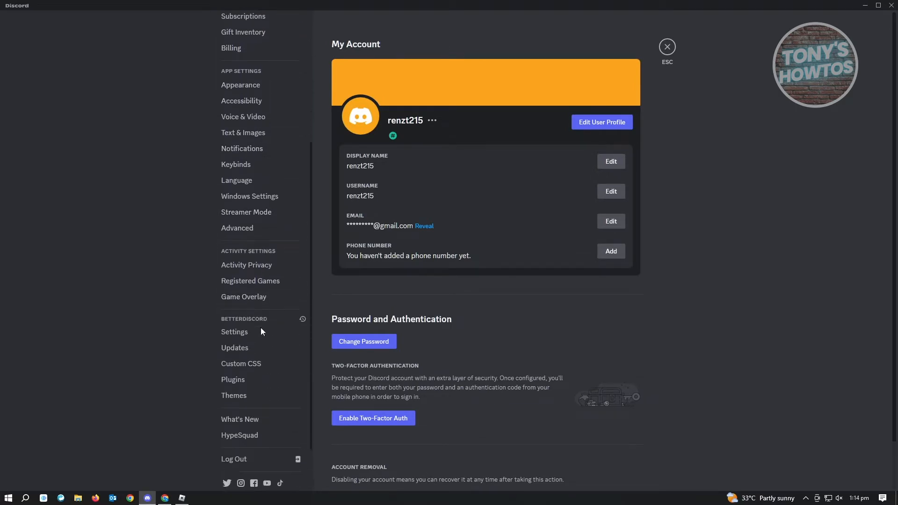
pyautogui.scroll(-3)
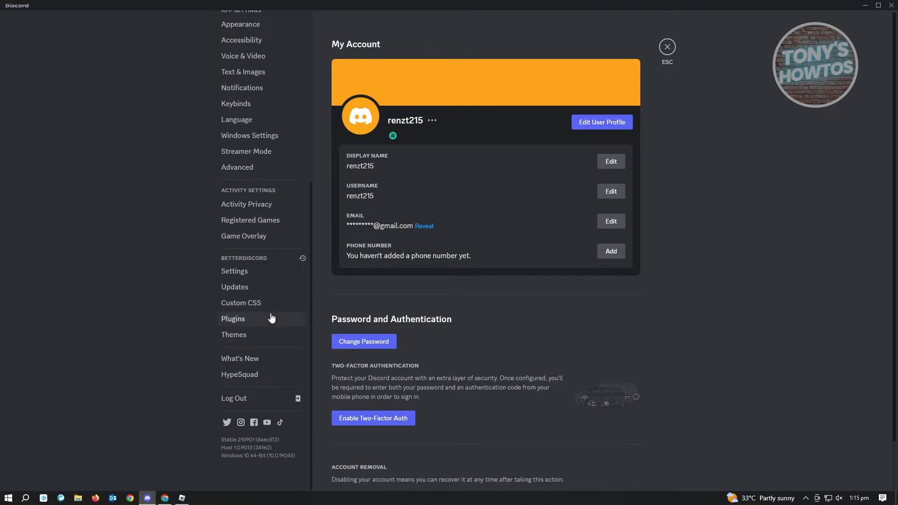
pyautogui.moveTo(281, 194)
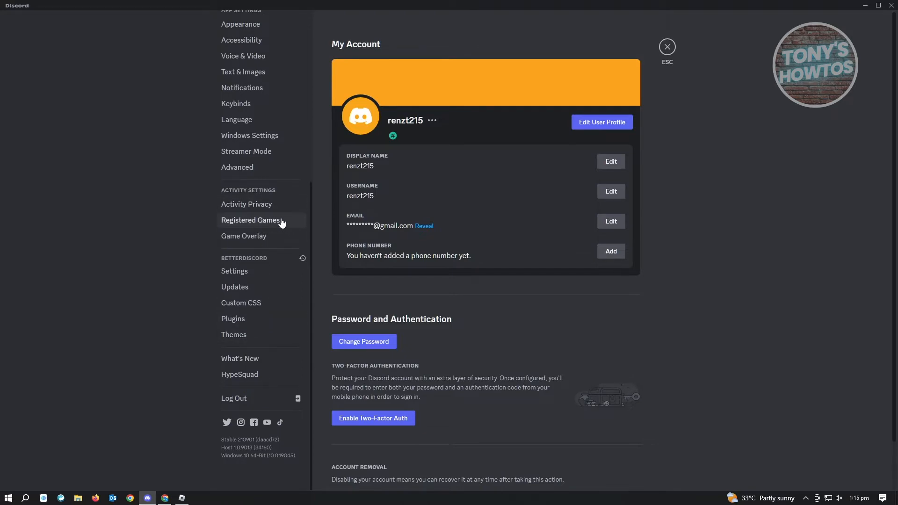
# In Registered Games, add Roblox from the running-programs picker as a registered game
pyautogui.click(251, 220)
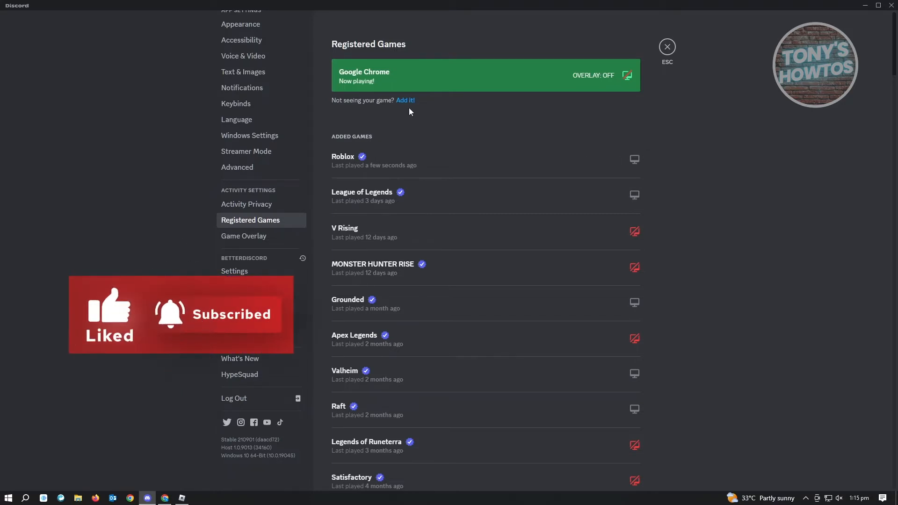
pyautogui.click(404, 100)
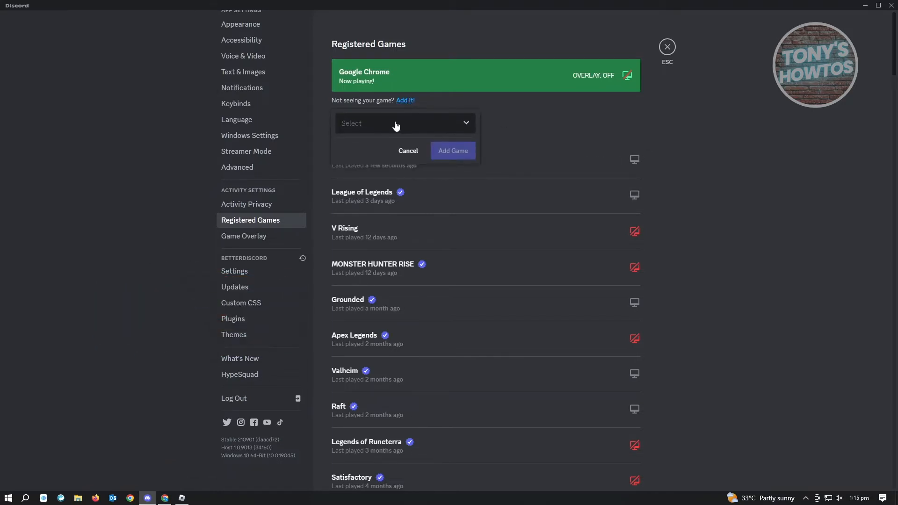
pyautogui.click(405, 123)
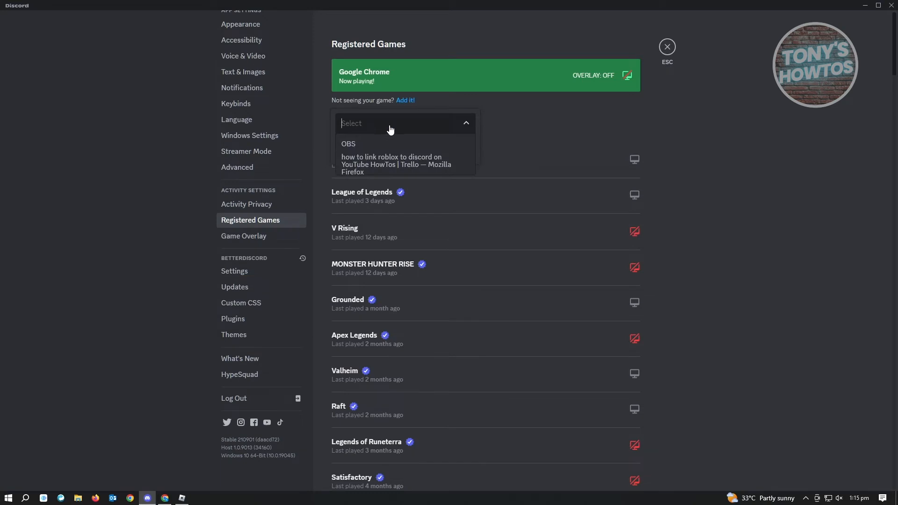
pyautogui.moveTo(543, 135)
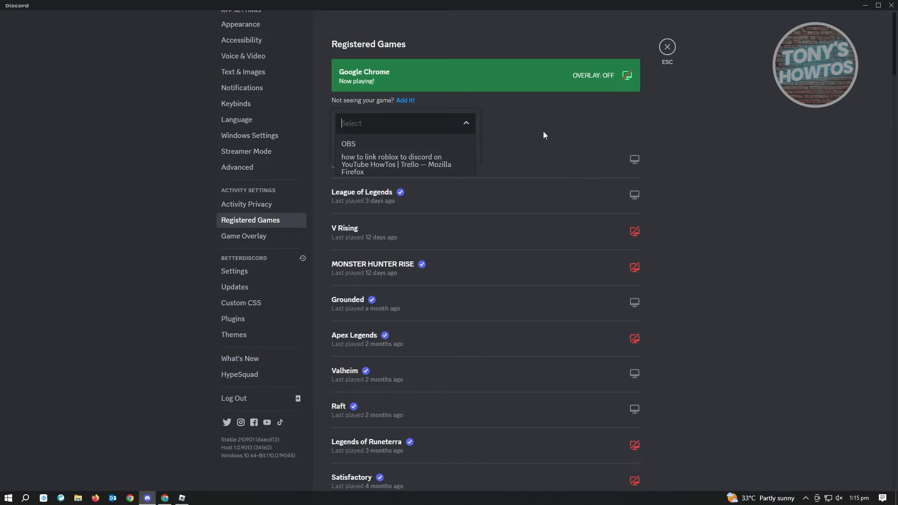
pyautogui.click(395, 164)
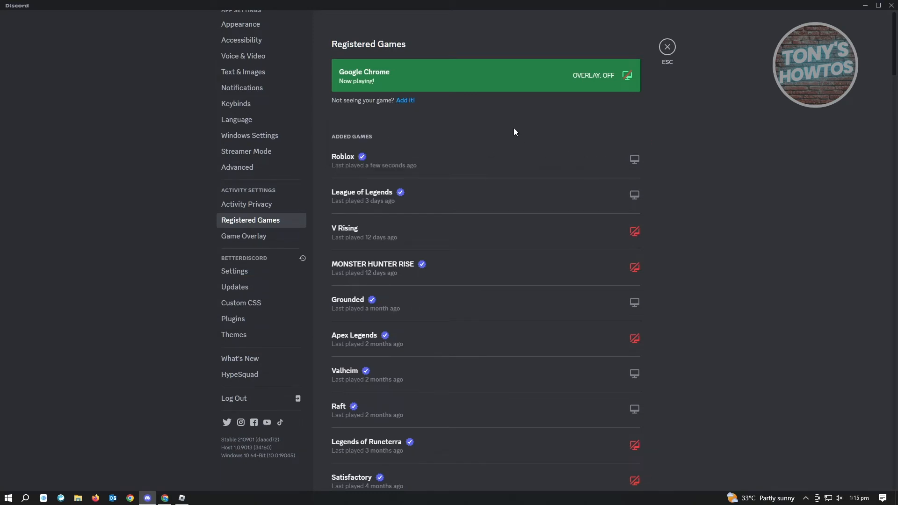
pyautogui.moveTo(511, 142)
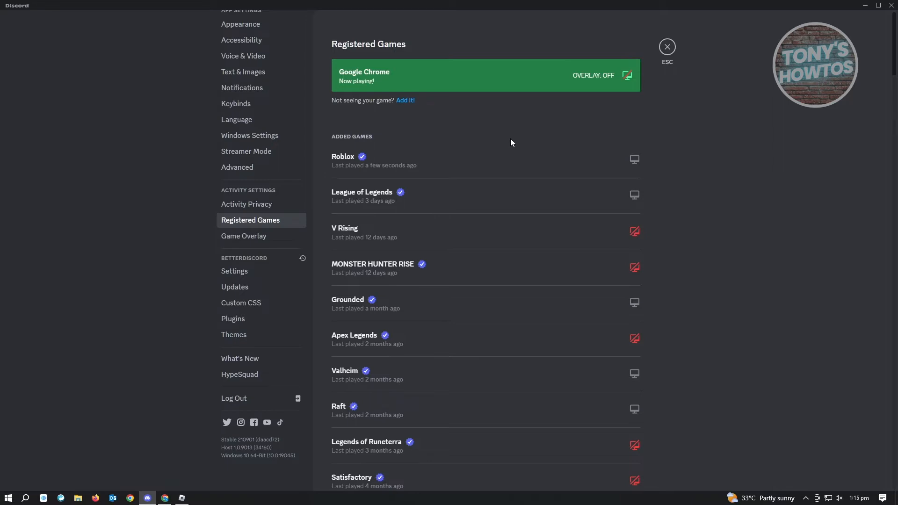
# Open Activity Privacy, with 'Display current activity as a status message' enabled
pyautogui.click(246, 204)
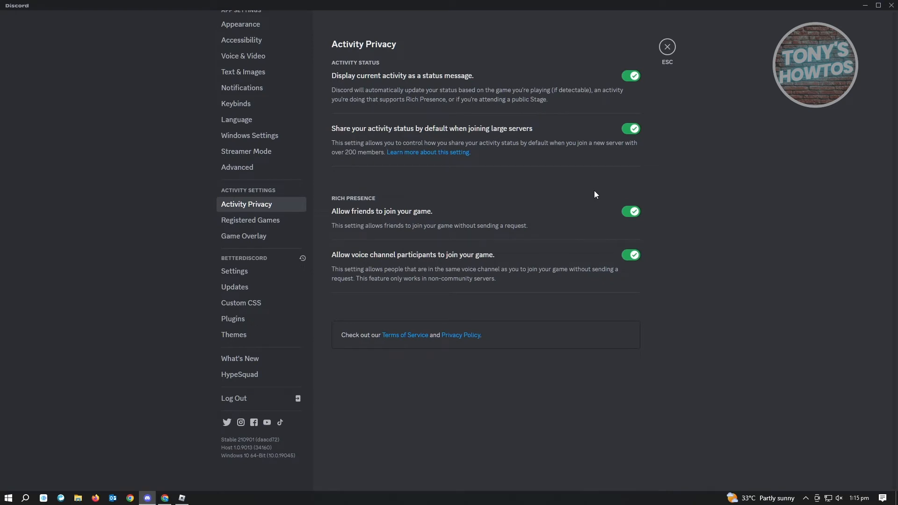
pyautogui.moveTo(450, 88)
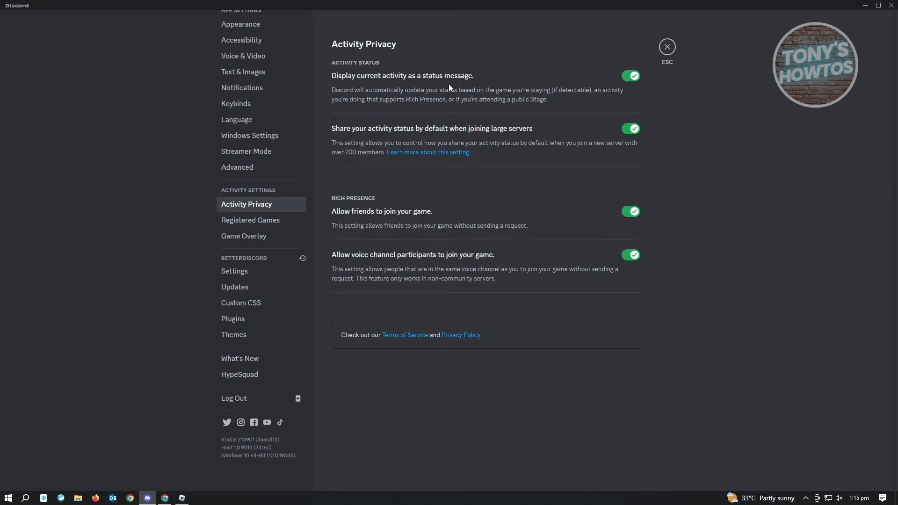
pyautogui.moveTo(332, 82)
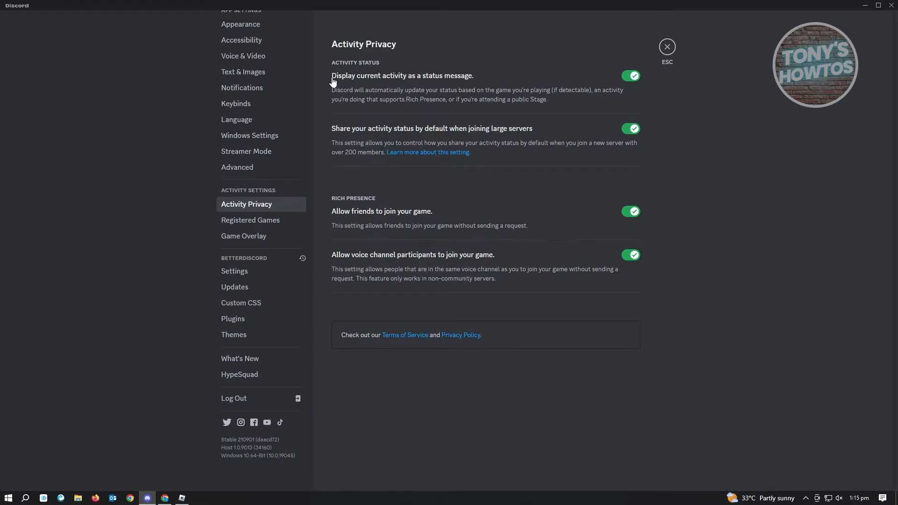
pyautogui.moveTo(405, 84)
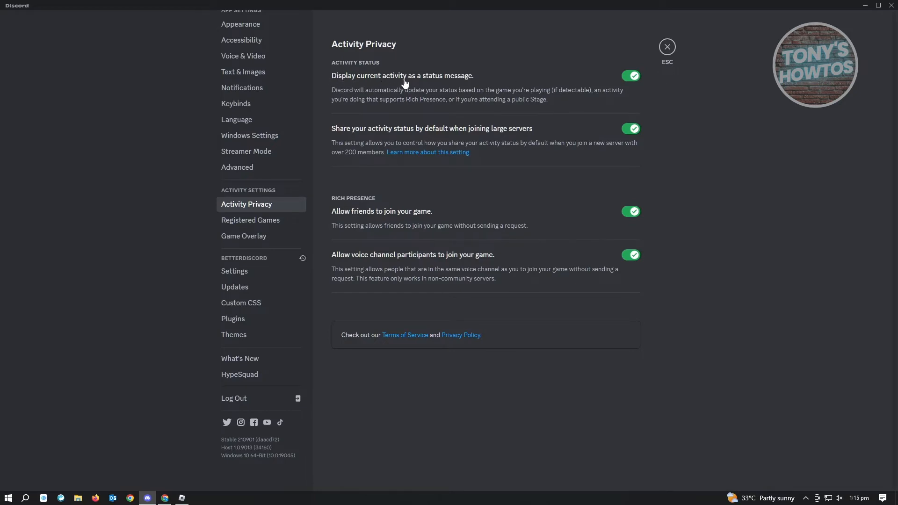
pyautogui.moveTo(478, 86)
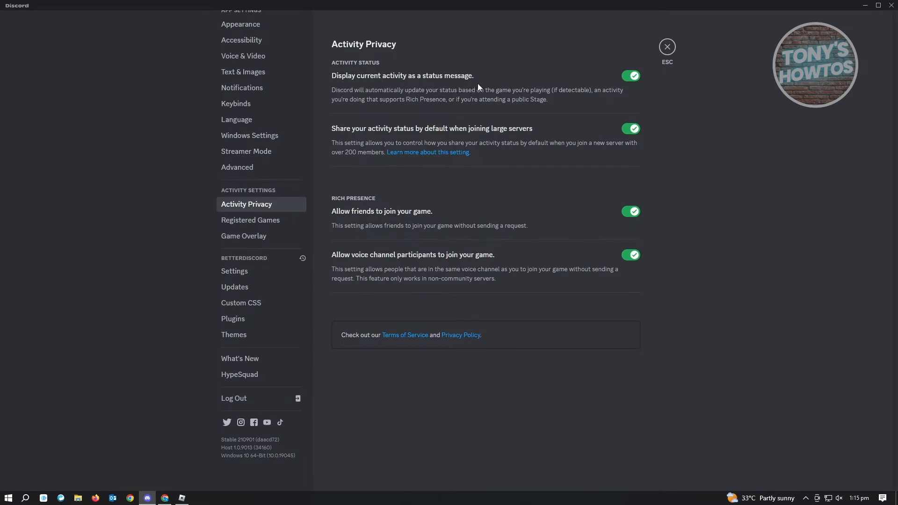
pyautogui.moveTo(372, 140)
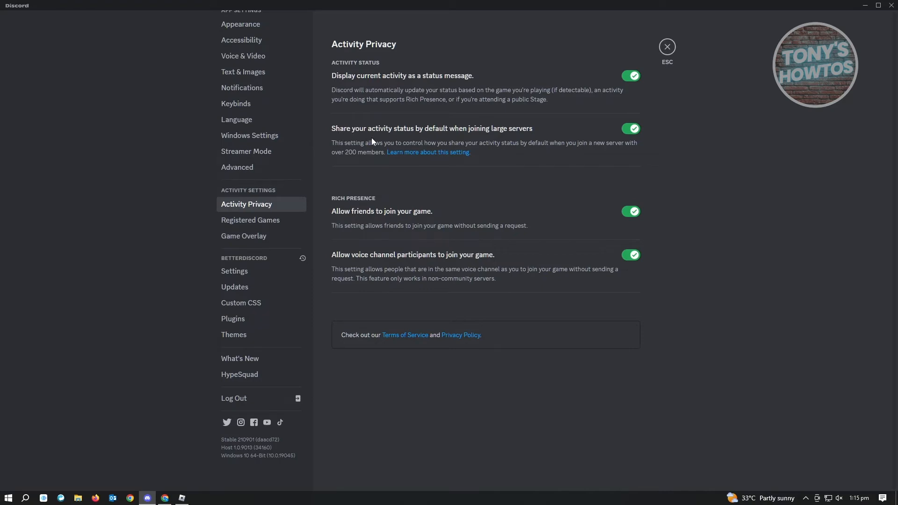
pyautogui.moveTo(527, 136)
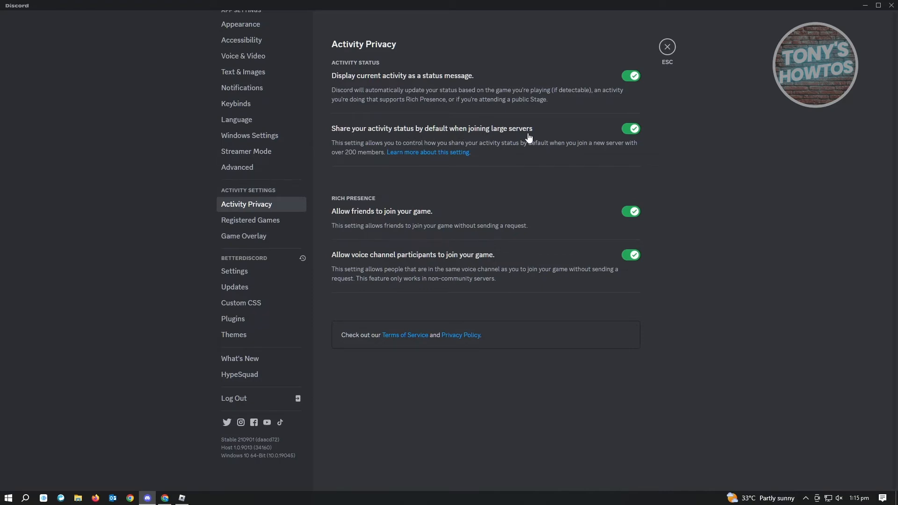
pyautogui.moveTo(677, 67)
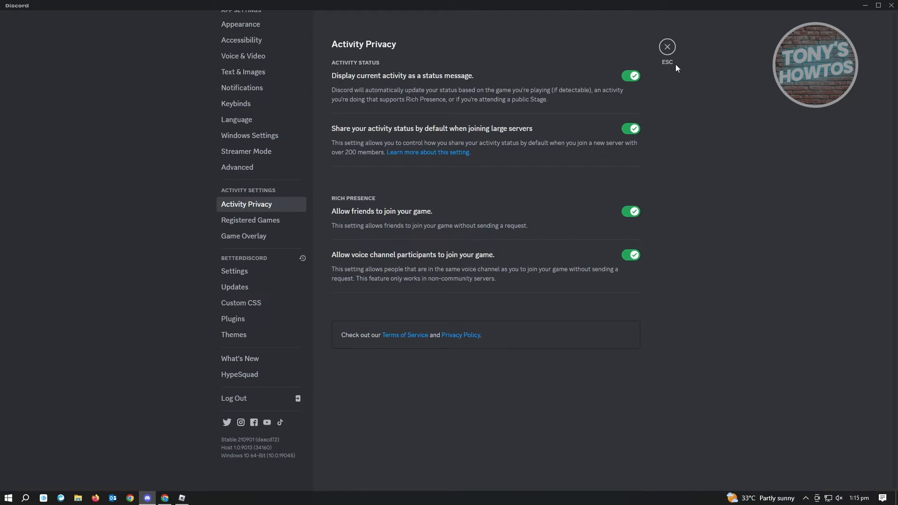
# Close settings, visit the Roblox window, and return to Discord showing Roblox as current activity
pyautogui.click(667, 47)
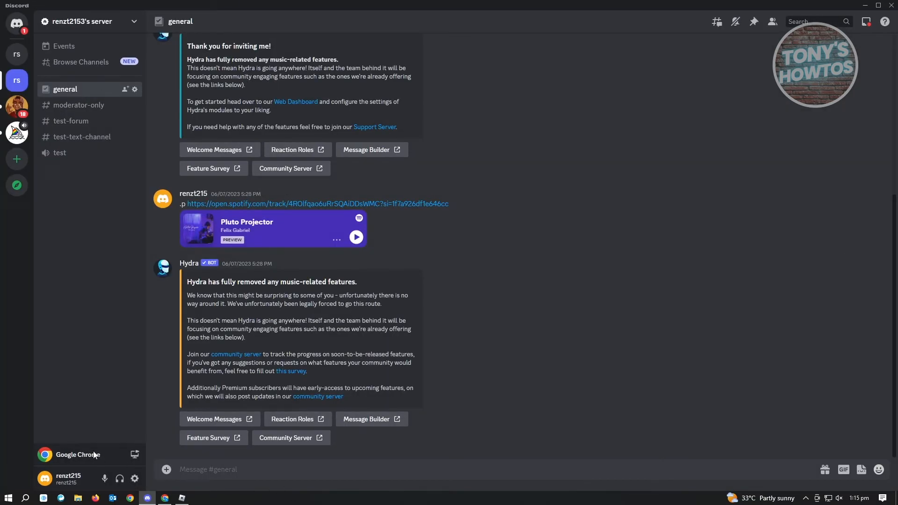
pyautogui.moveTo(74, 458)
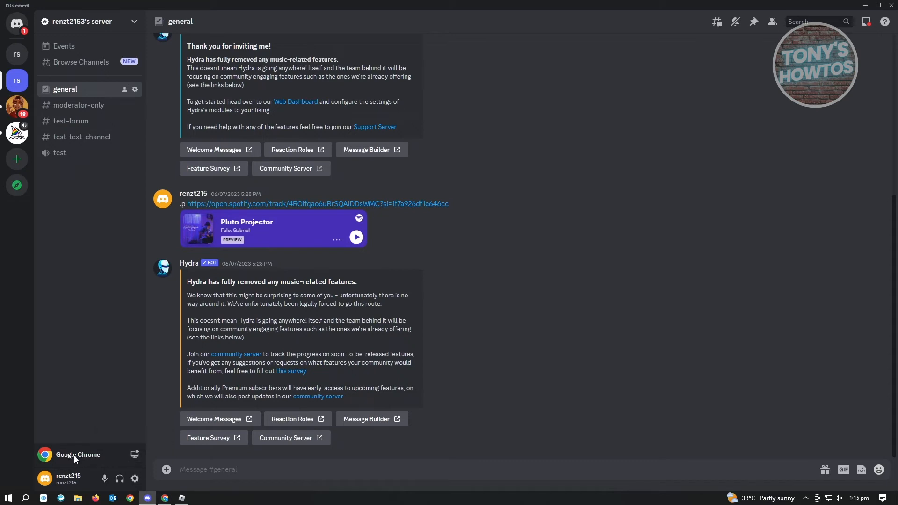
pyautogui.moveTo(157, 485)
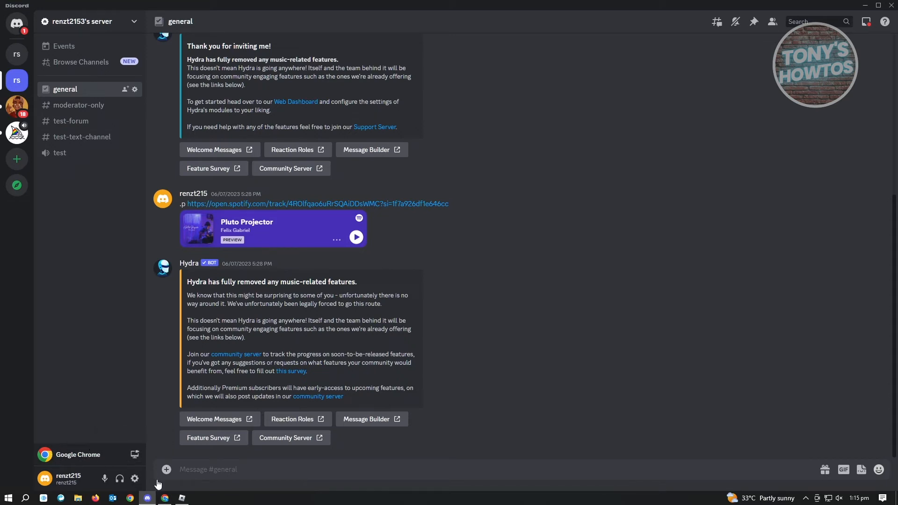
pyautogui.moveTo(182, 498)
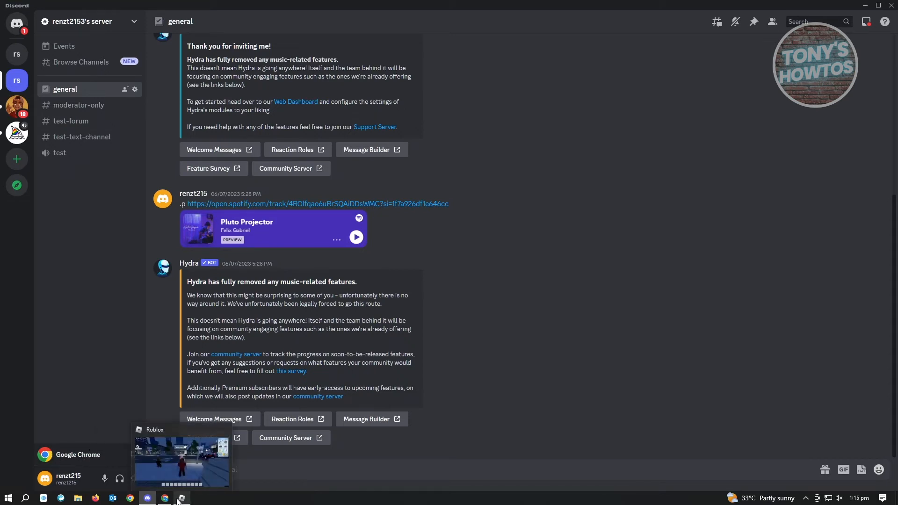
pyautogui.click(181, 497)
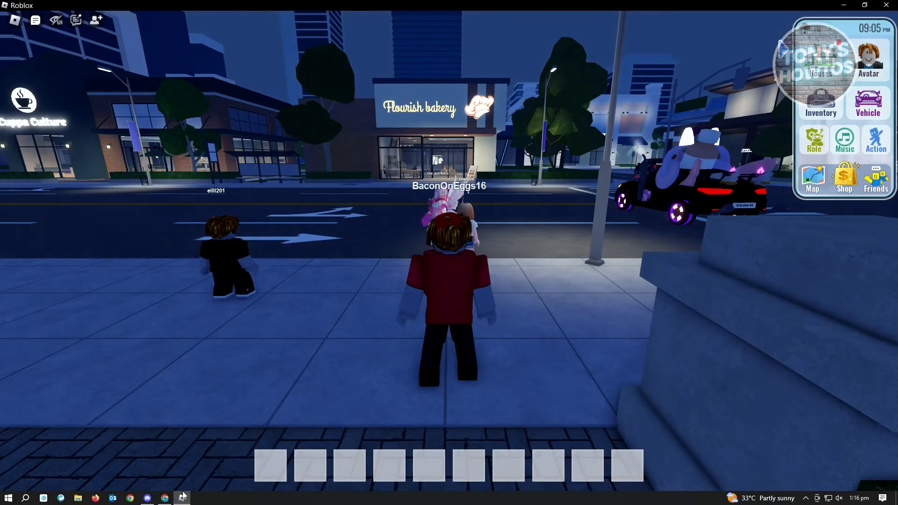
pyautogui.moveTo(146, 498)
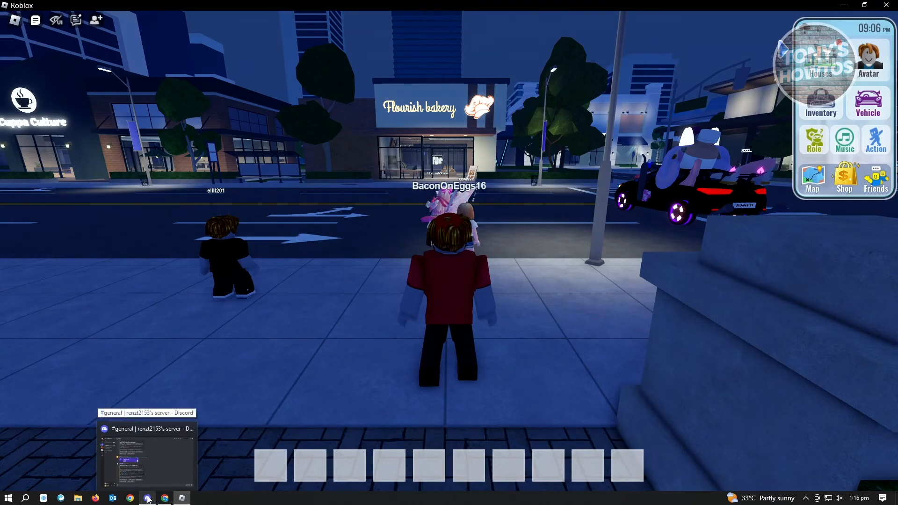
pyautogui.click(147, 447)
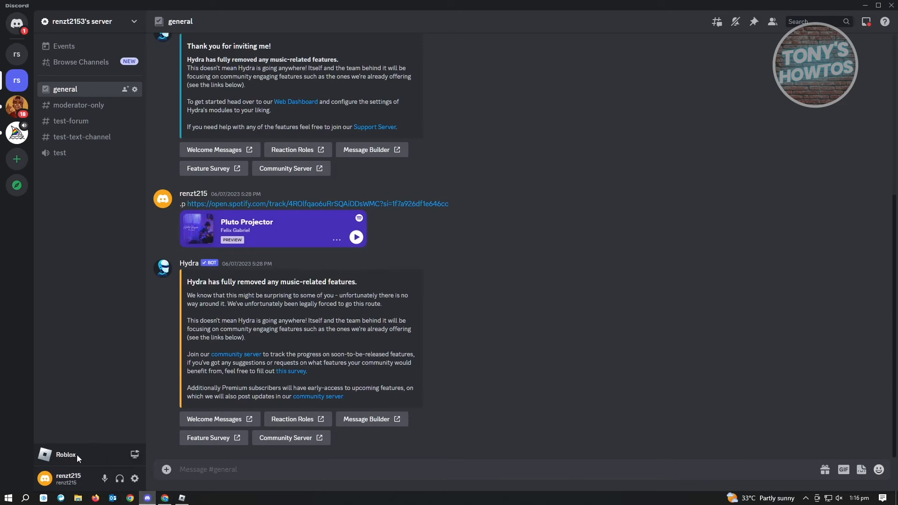
pyautogui.moveTo(80, 464)
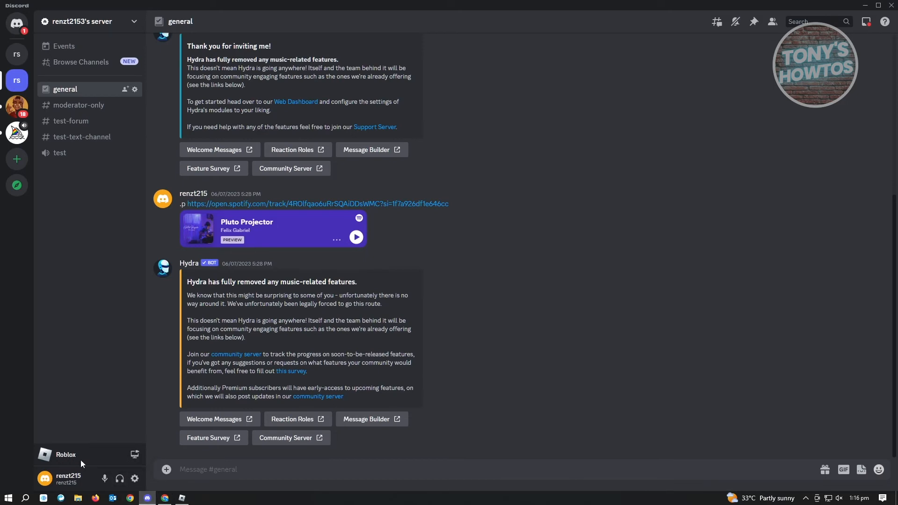
pyautogui.moveTo(83, 463)
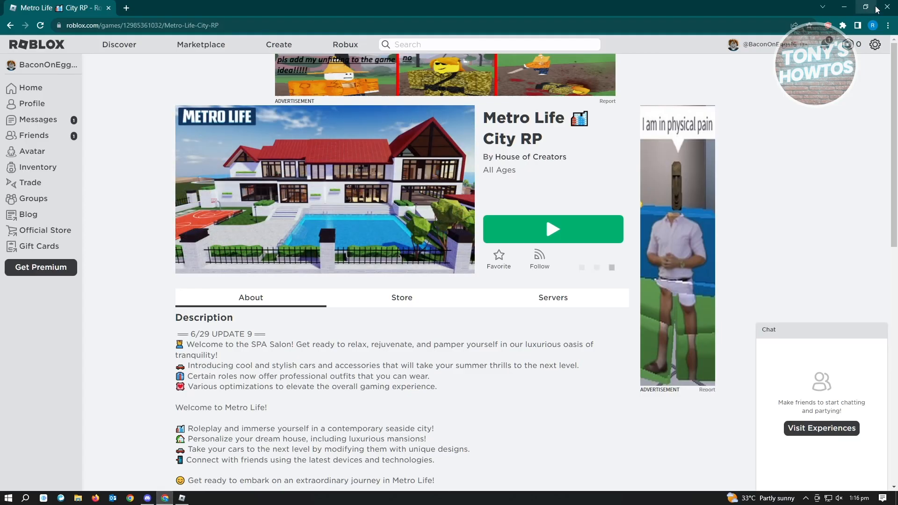
pyautogui.moveTo(844, 6)
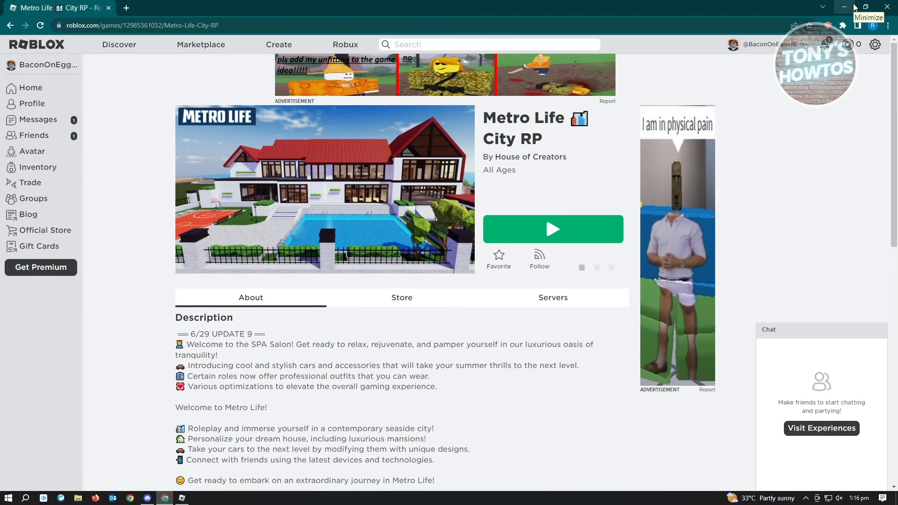